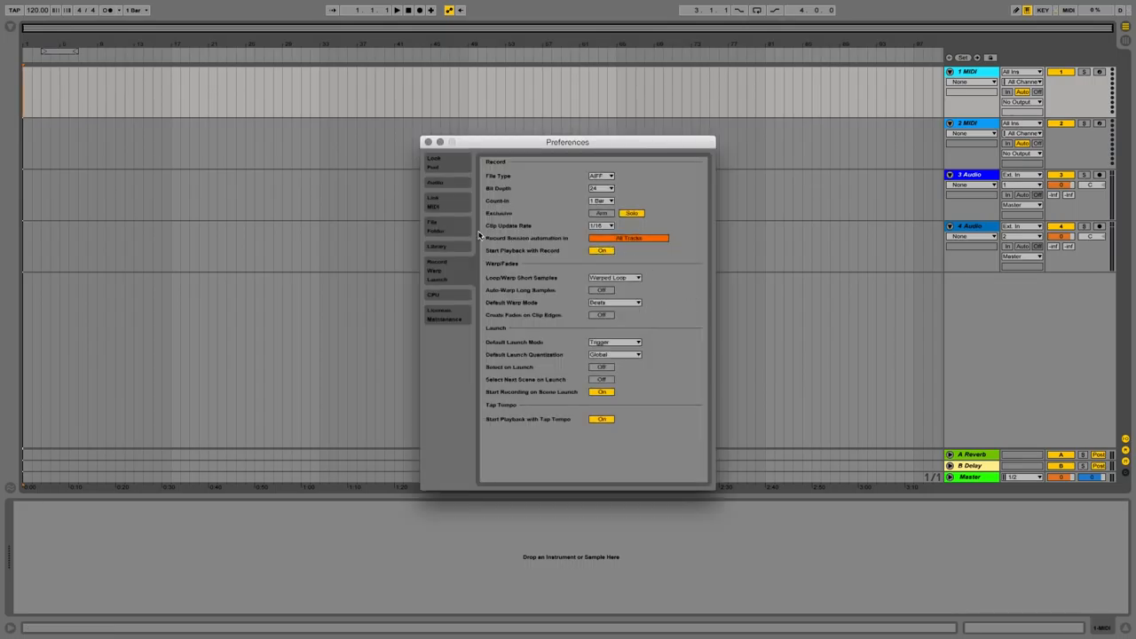
{"action": "mouse_move", "coordinate": [437, 274]}
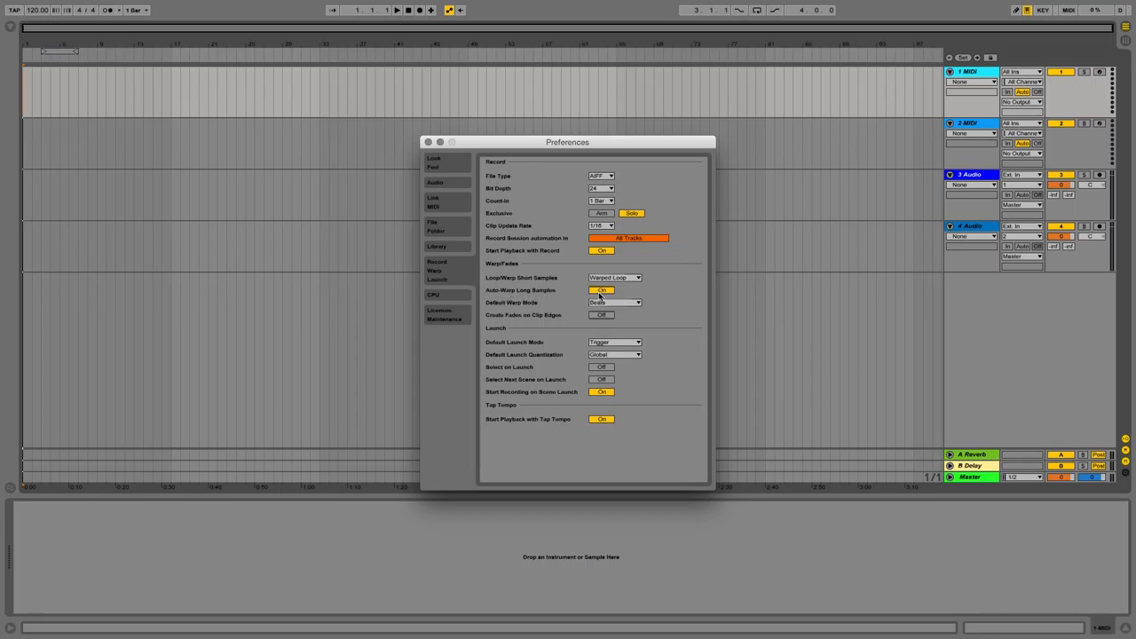
- Switch Auto-Warp Long Samples off in the Record/Warp/Launch preferences
{"action": "left_click", "coordinate": [600, 277]}
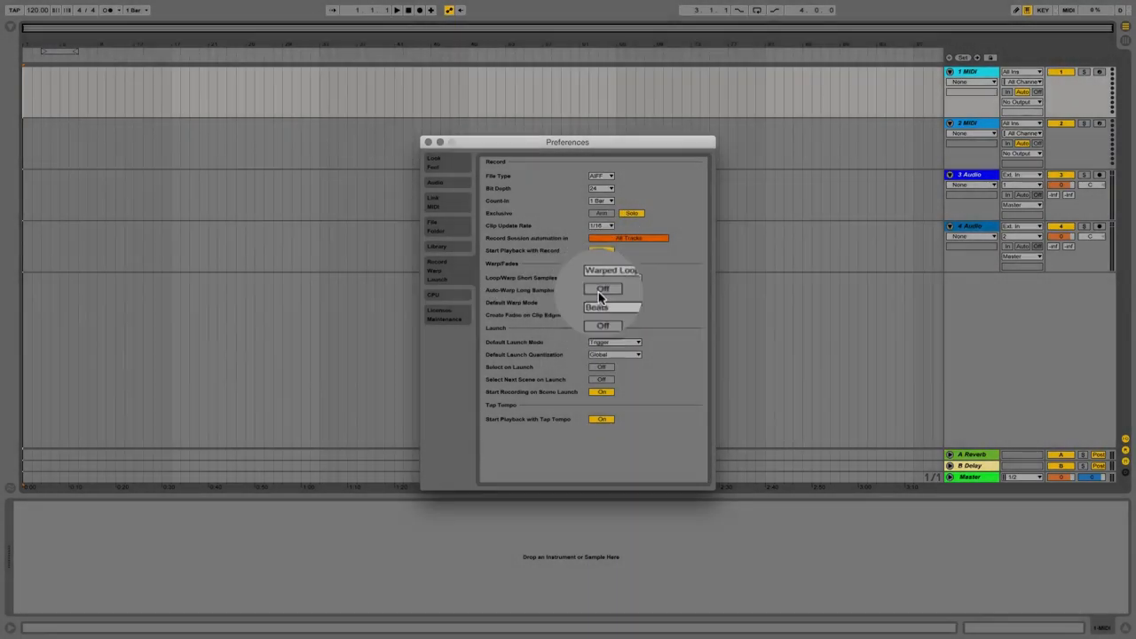
{"action": "left_click", "coordinate": [429, 142]}
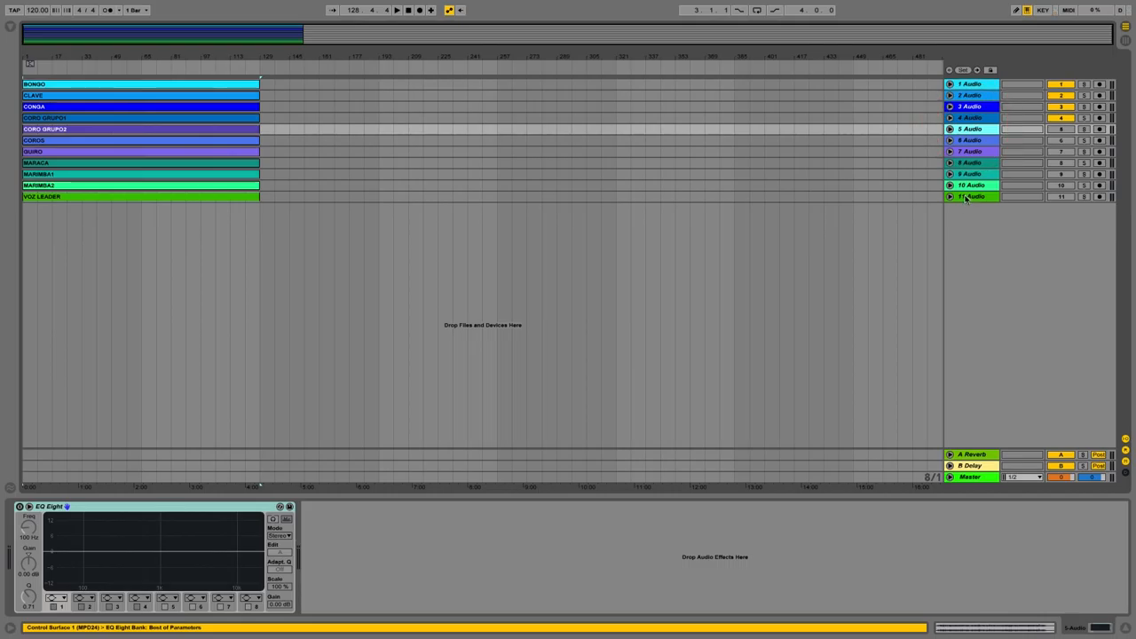
- Place the stem audio files from bongo to lead vocal on separate arrangement tracks
{"action": "left_click", "coordinate": [973, 195]}
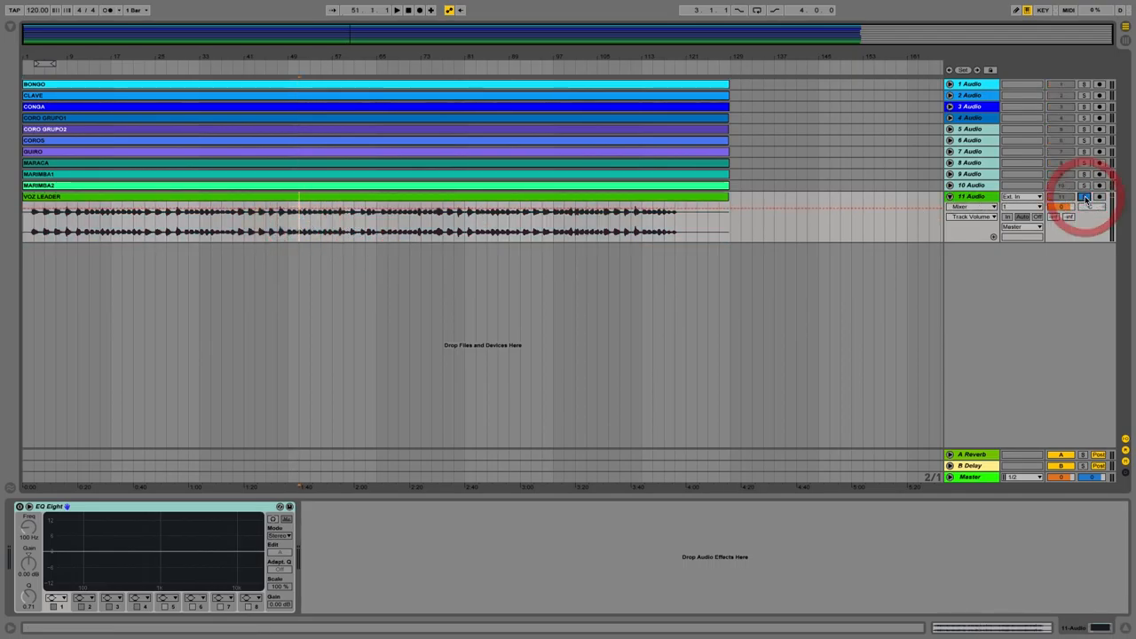
- Unfold the stem tracks to inspect waveforms and leave the MARACA track open at the top
{"action": "left_click", "coordinate": [394, 14]}
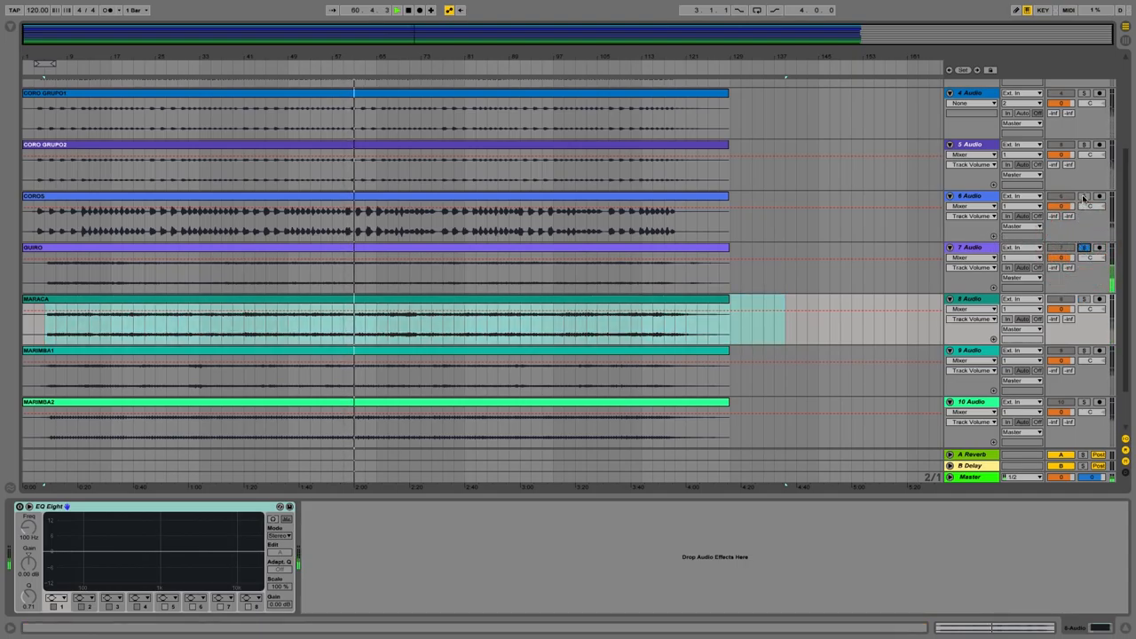
{"action": "left_click", "coordinate": [1084, 145]}
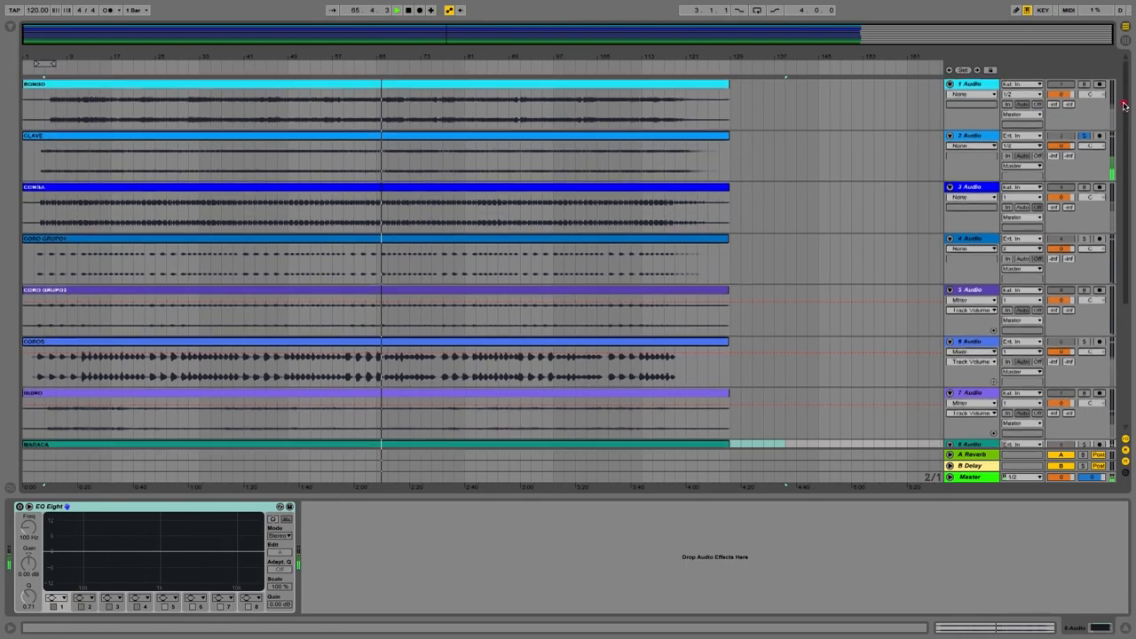
{"action": "left_click", "coordinate": [1076, 85]}
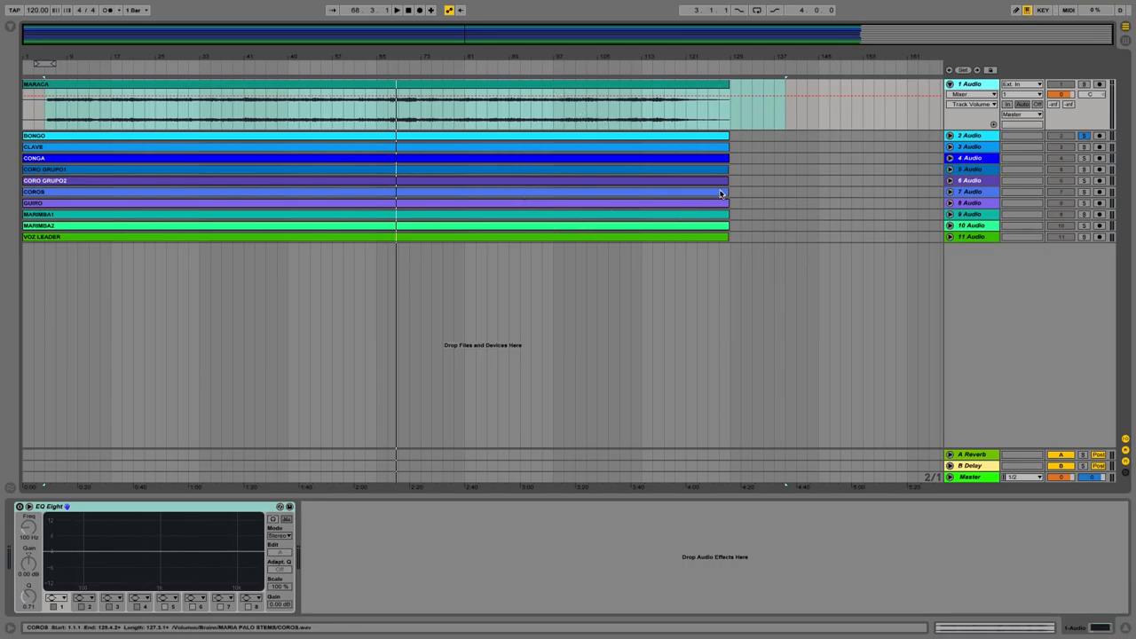
- Select the maraca clip, then extend the selection to all eleven stem clips
{"action": "left_click", "coordinate": [551, 89]}
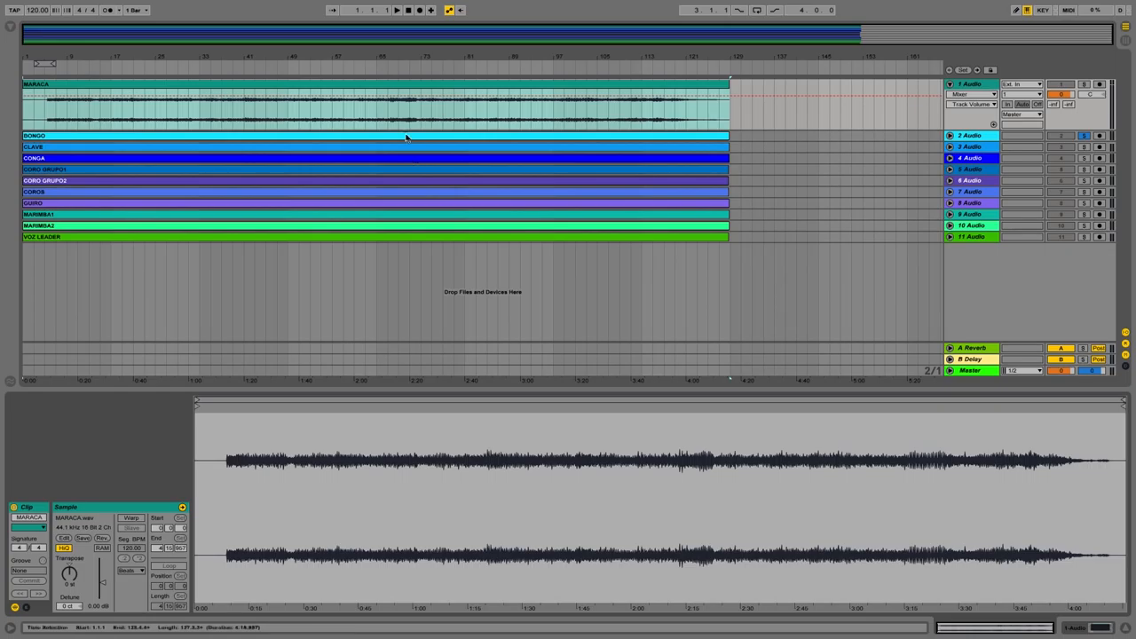
{"action": "left_click", "coordinate": [395, 92]}
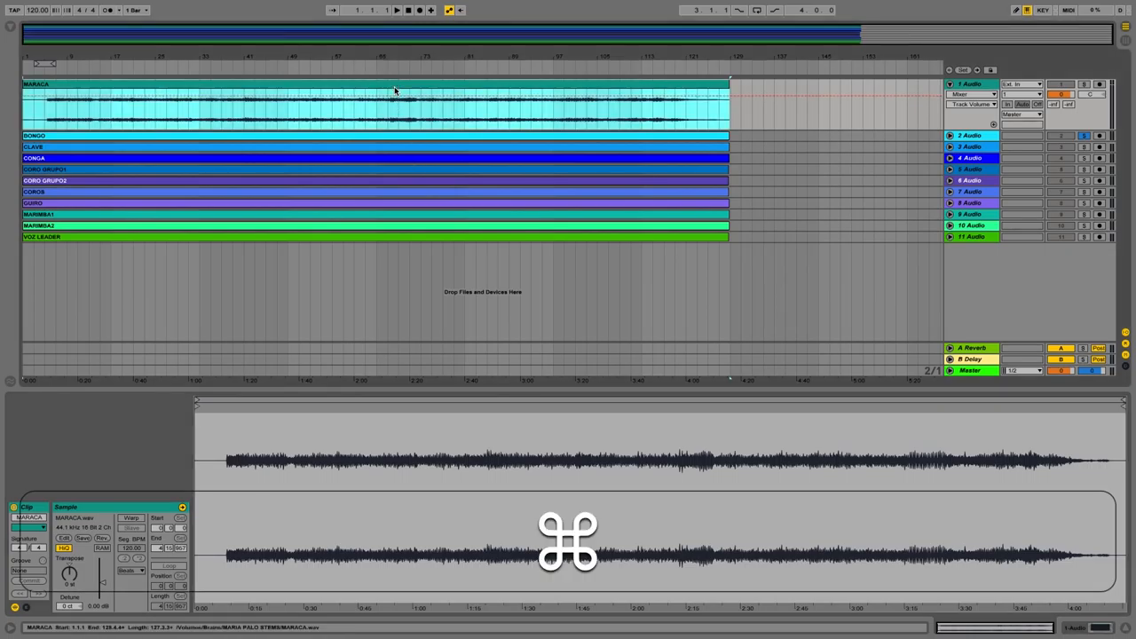
{"action": "key", "text": "cmd+a"}
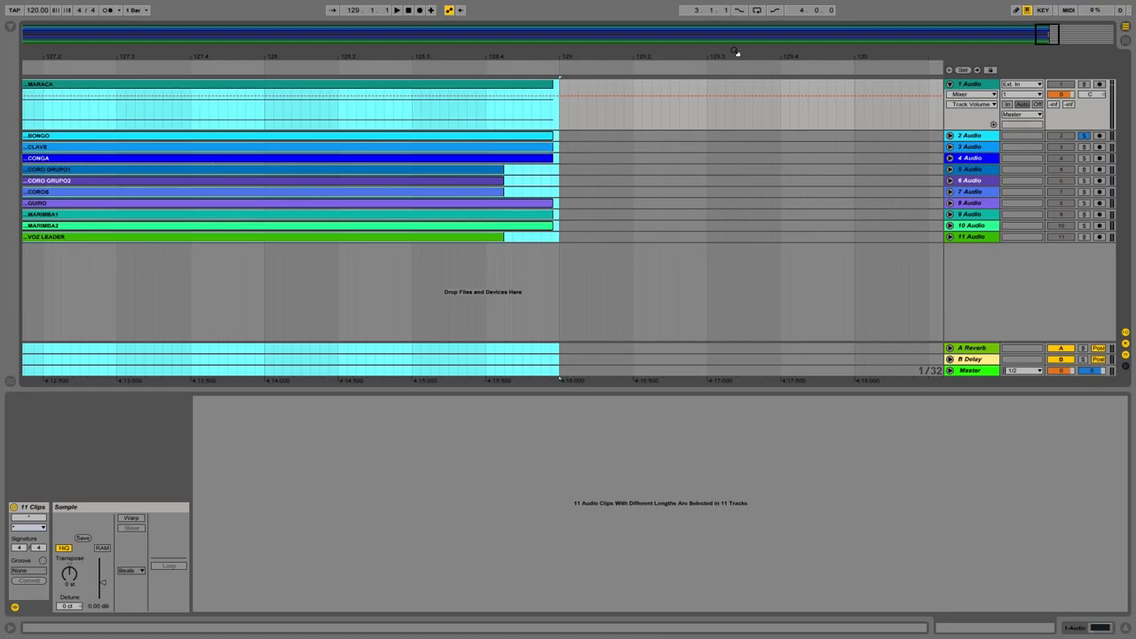
{"action": "mouse_move", "coordinate": [735, 55]}
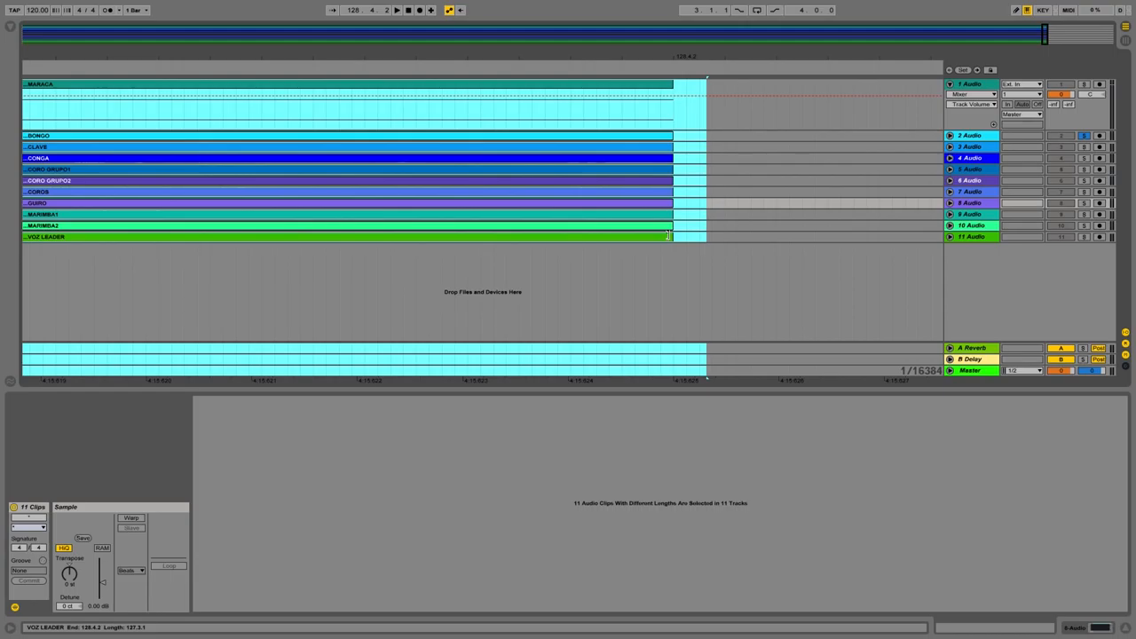
- Enable Warp on all selected stem clips so they share one warped timeline
{"action": "key", "text": "cmd"}
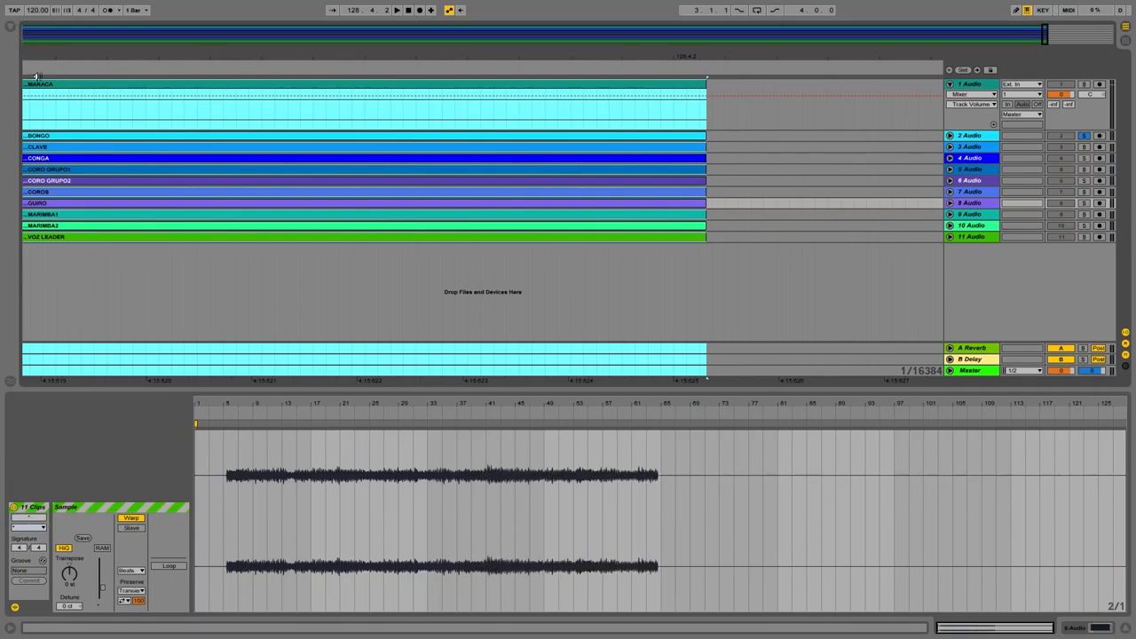
{"action": "left_click", "coordinate": [35, 83]}
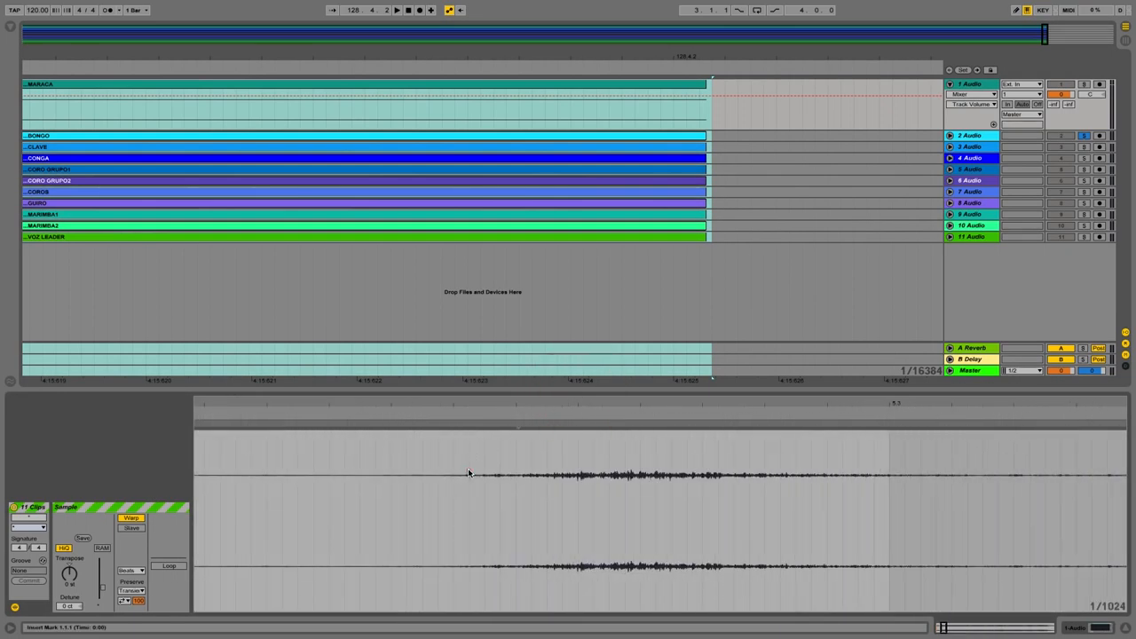
- Add a warp marker on the first transient of the shared stem waveform and check its options
{"action": "left_click", "coordinate": [469, 472]}
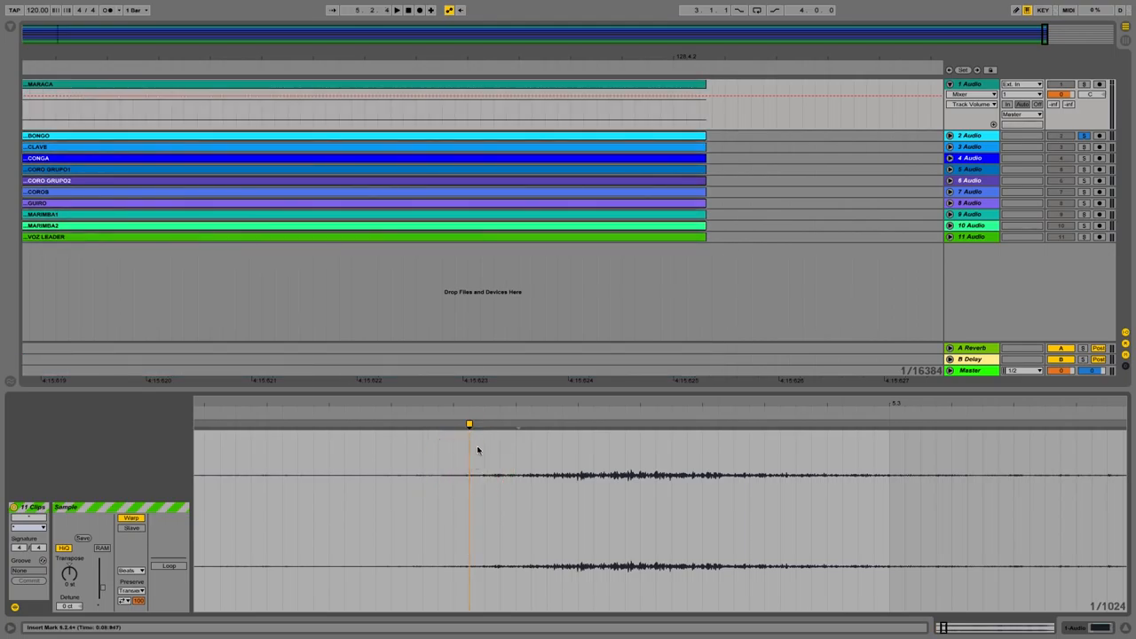
{"action": "right_click", "coordinate": [467, 425]}
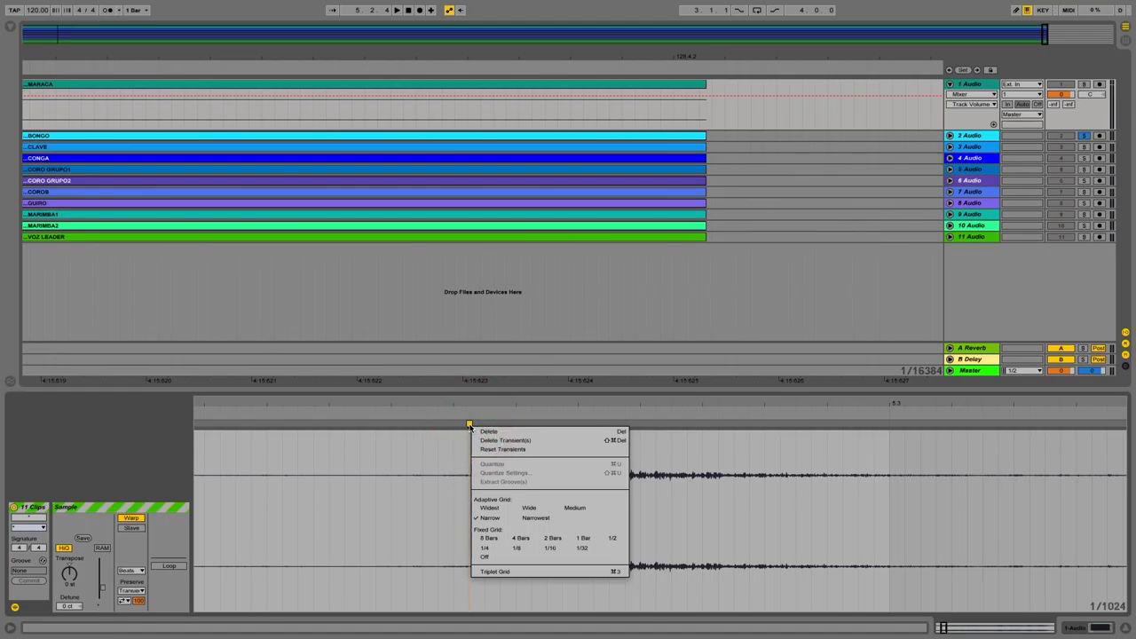
{"action": "mouse_move", "coordinate": [558, 426]}
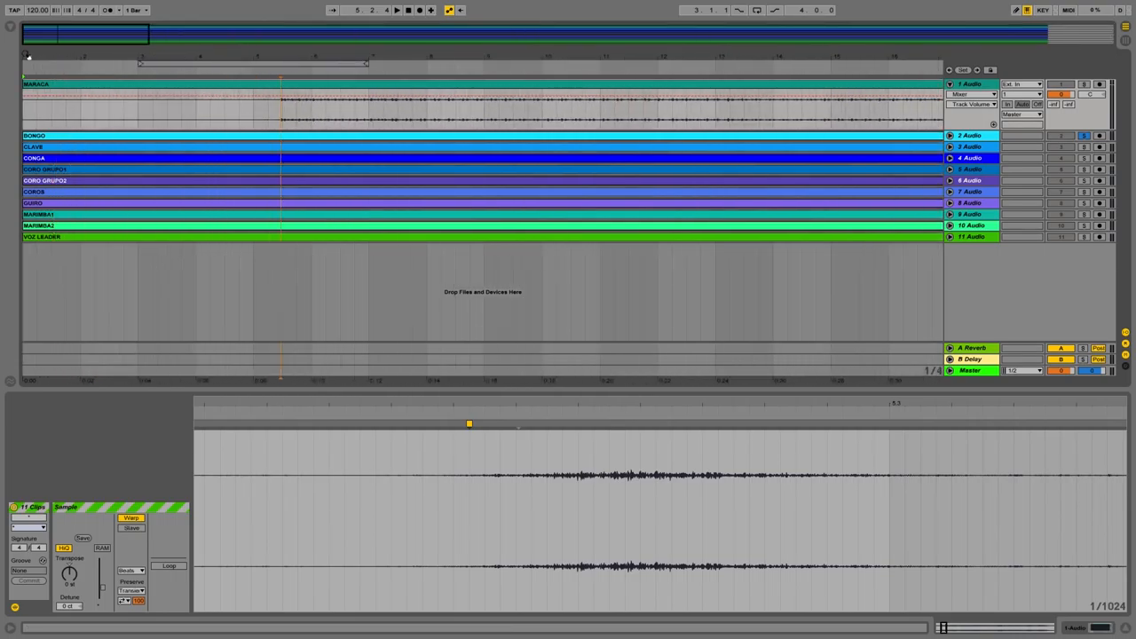
{"action": "left_click", "coordinate": [106, 97]}
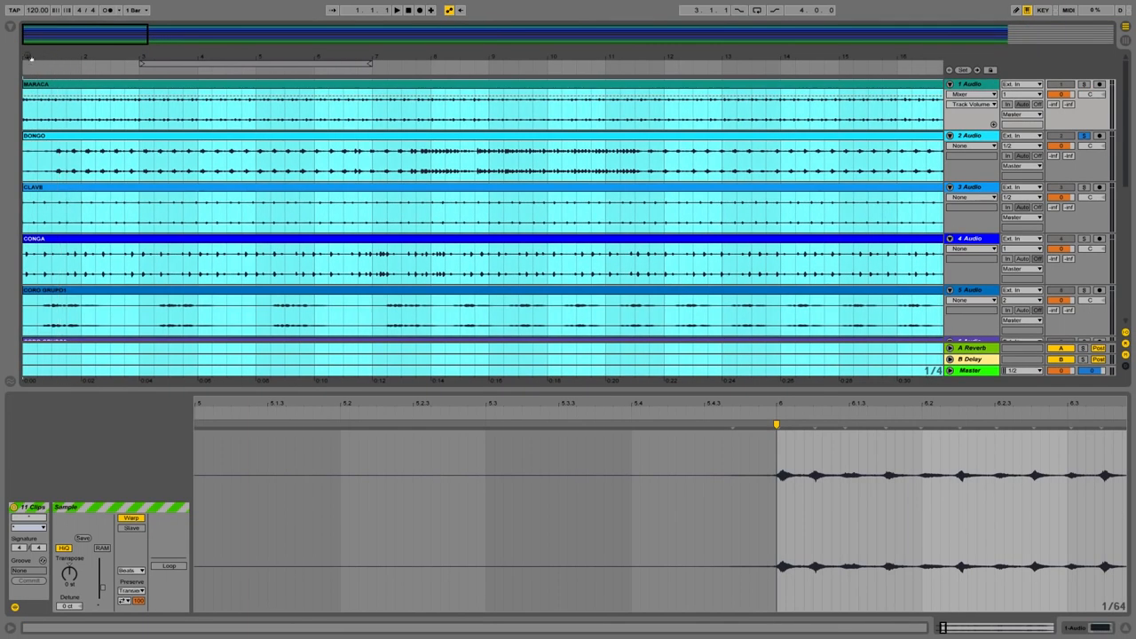
- Select the maraca clip's first bar and show its whole waveform in the clip editor
{"action": "left_click", "coordinate": [233, 107]}
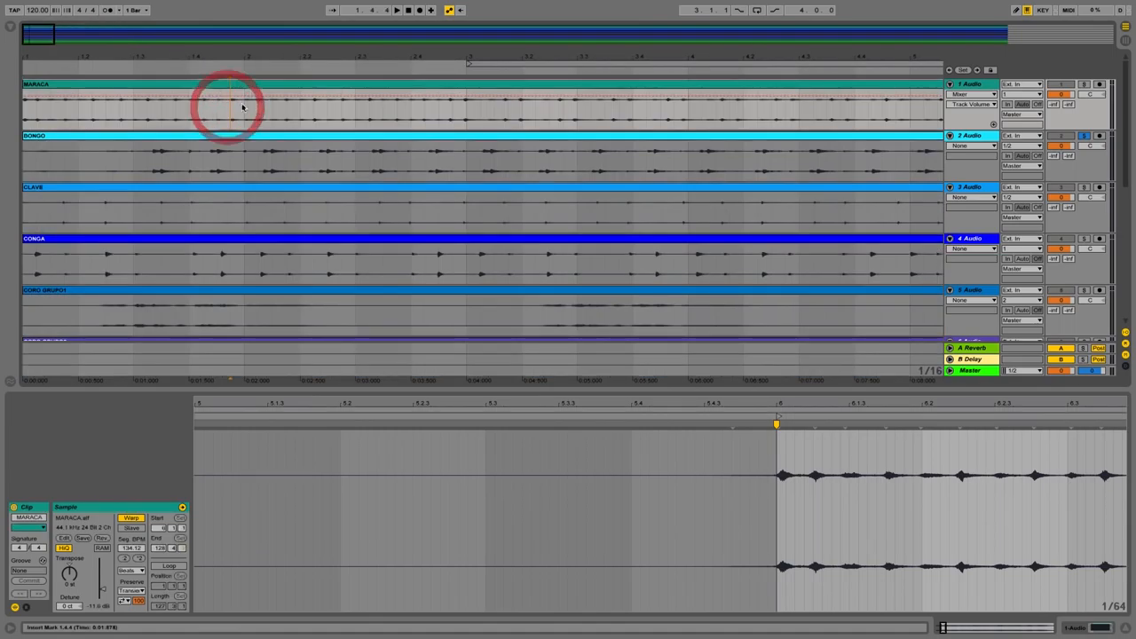
{"action": "left_click_drag", "start_coordinate": [27, 102], "coordinate": [245, 115]}
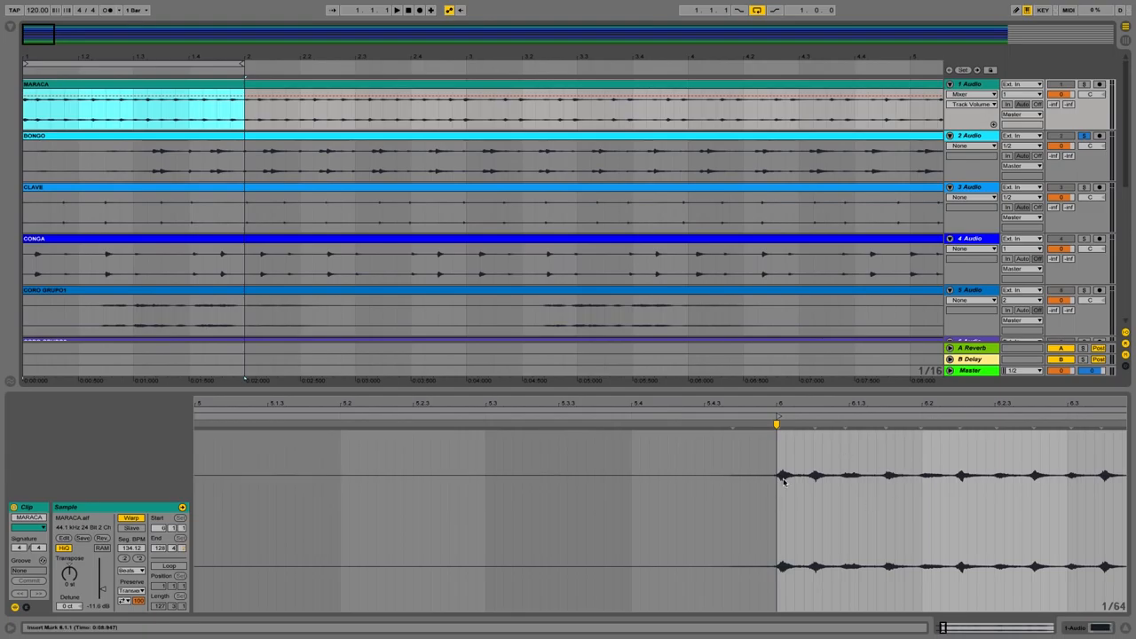
{"action": "left_click", "coordinate": [168, 563]}
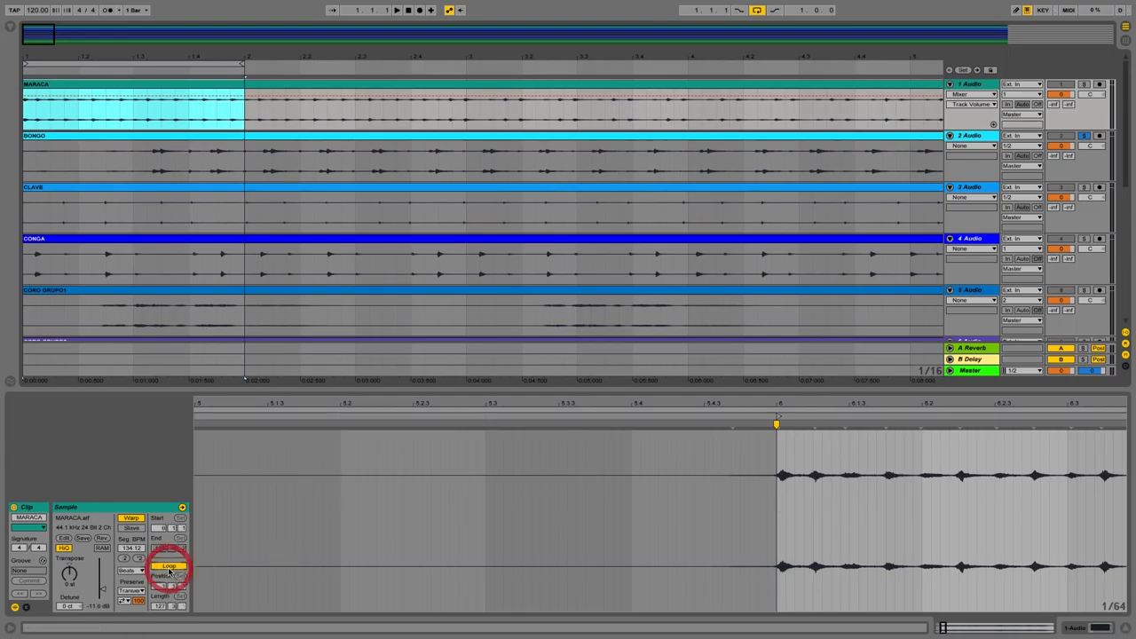
{"action": "left_click", "coordinate": [169, 566]}
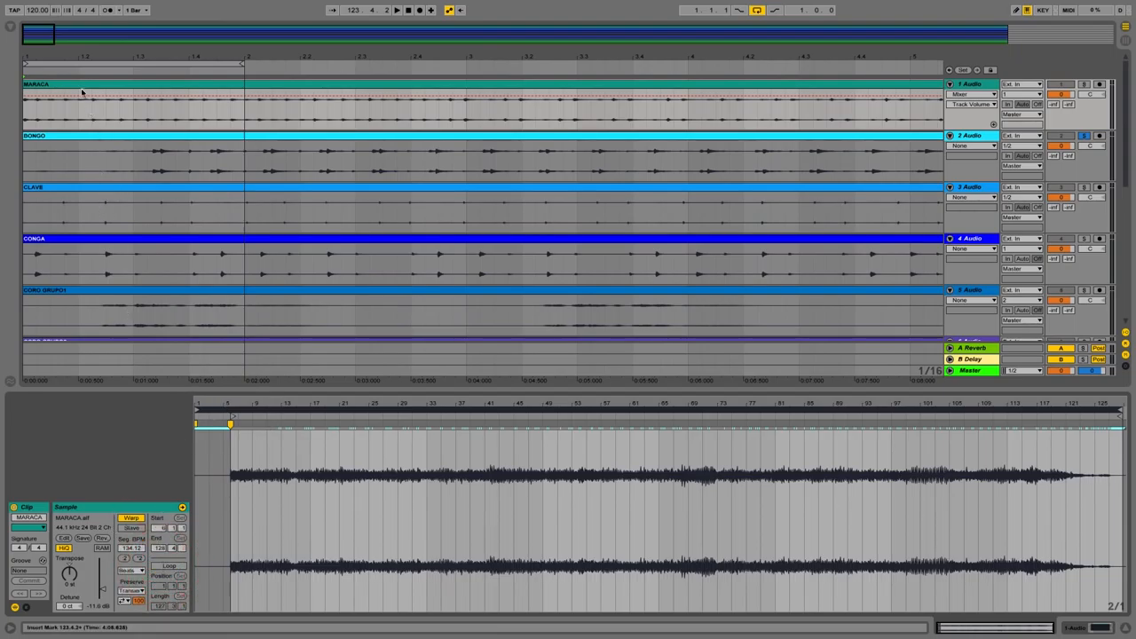
- Select a bar range across all stems and set warp markers on the bar downbeats
{"action": "left_click_drag", "start_coordinate": [26, 89], "coordinate": [245, 320]}
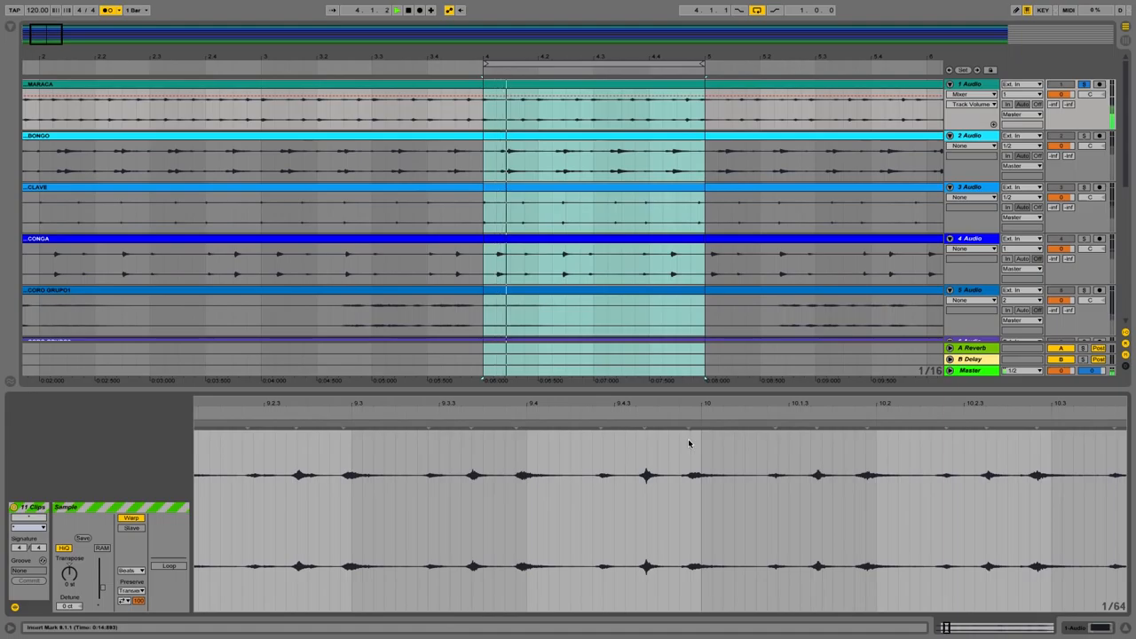
{"action": "left_click", "coordinate": [698, 423]}
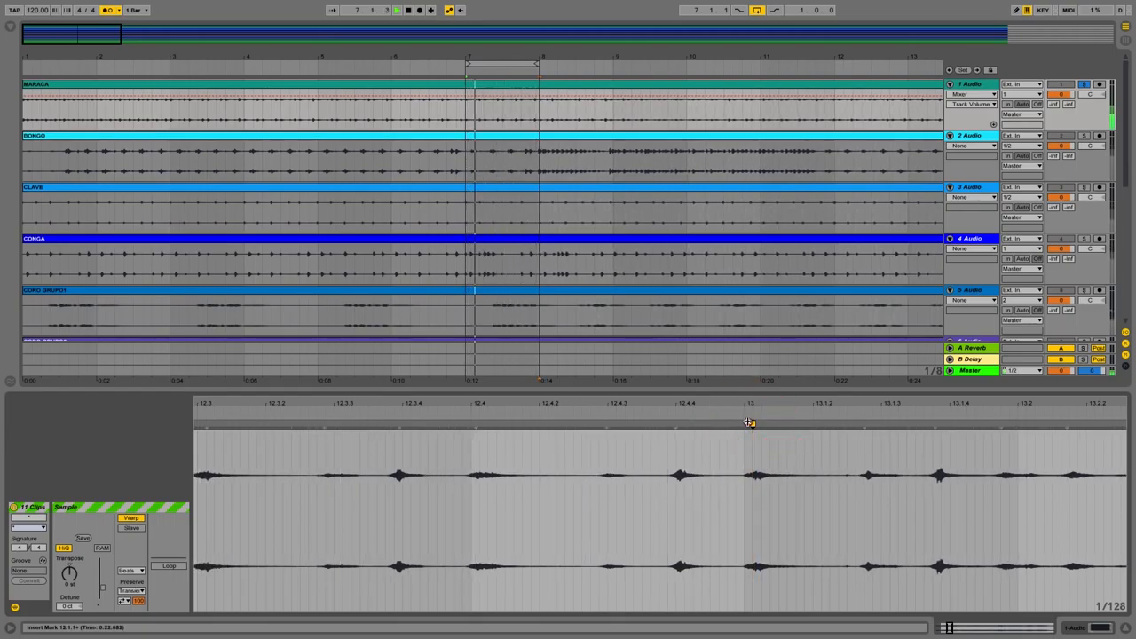
{"action": "left_click", "coordinate": [497, 60]}
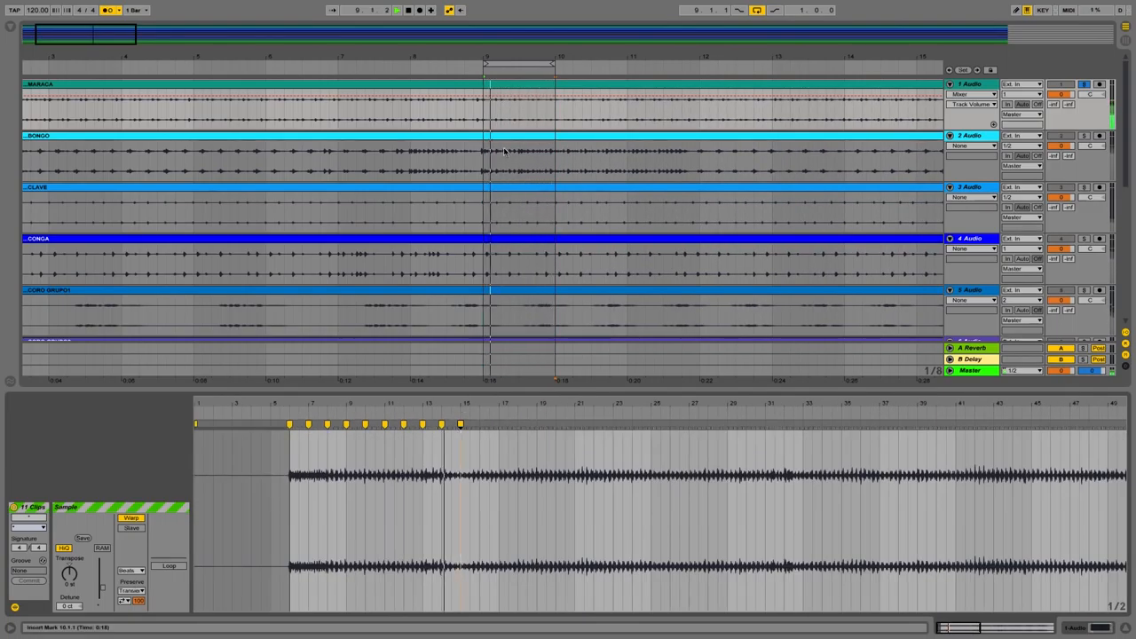
- Select the next bar across the stems and add a warp marker on its bar line
{"action": "left_click_drag", "start_coordinate": [487, 64], "coordinate": [554, 64]}
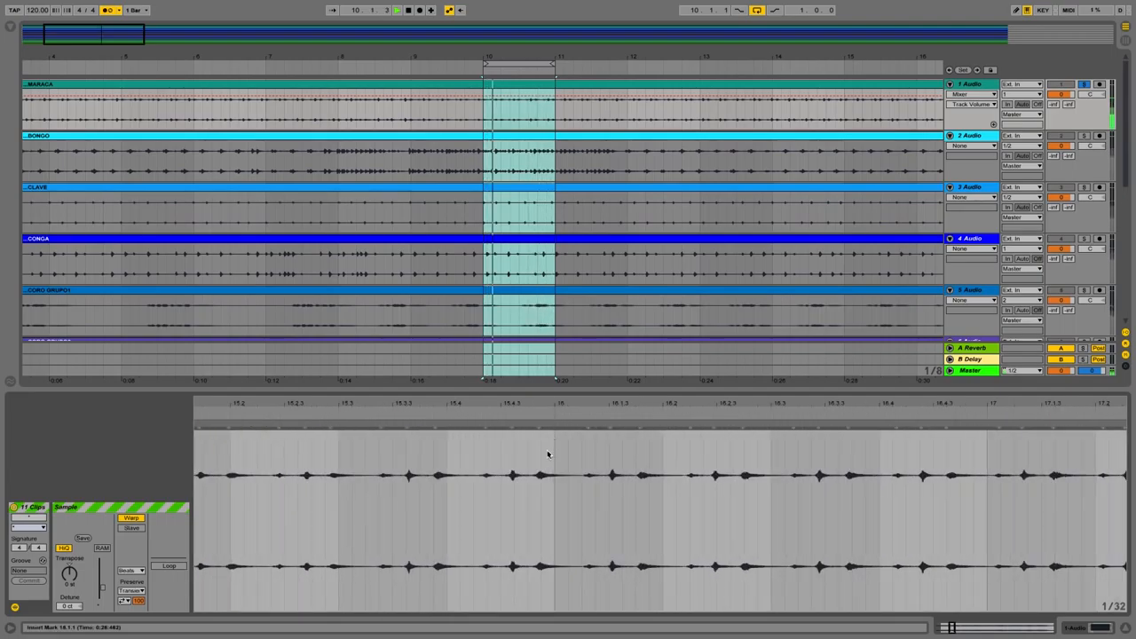
{"action": "left_click", "coordinate": [551, 423]}
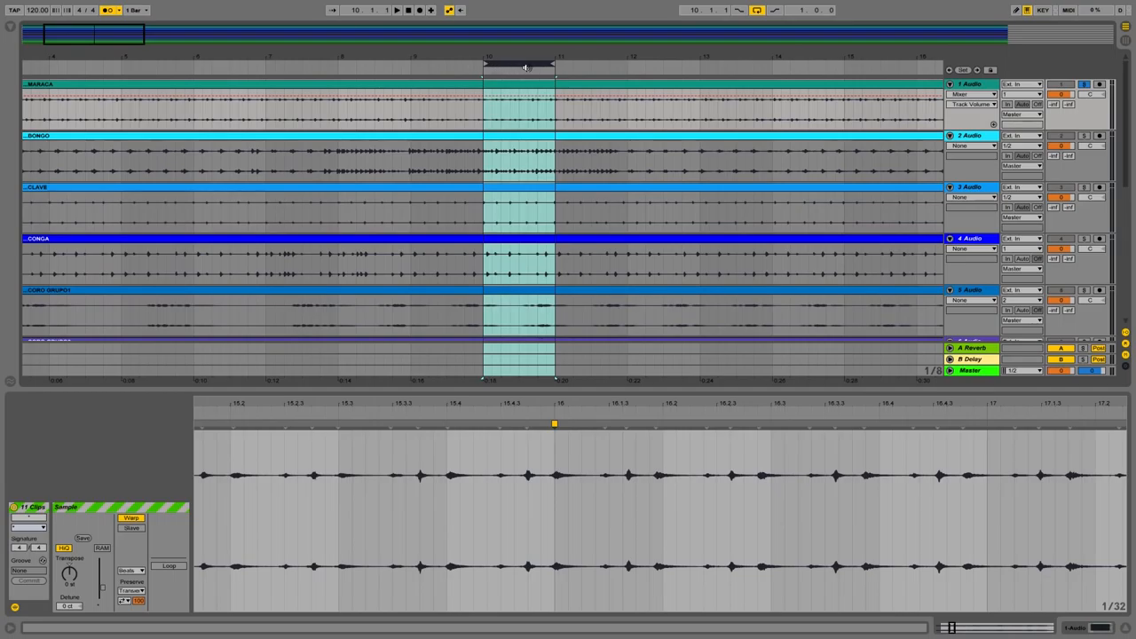
{"action": "mouse_move", "coordinate": [512, 65]}
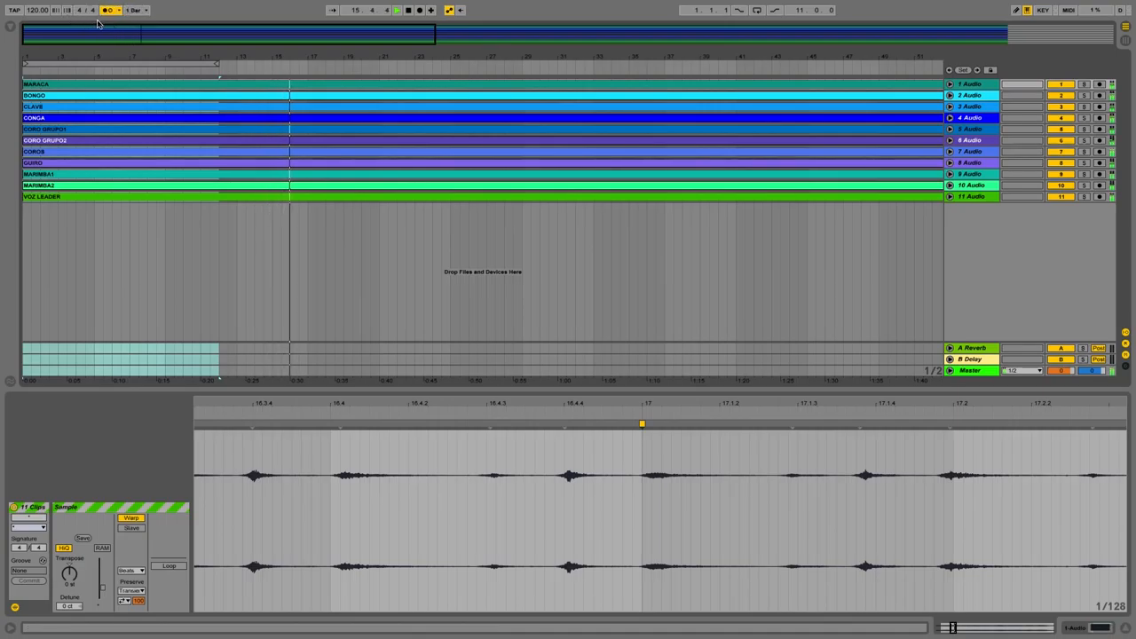
- Set the lead vocal clip's warp mode to Complex Pro
{"action": "left_click", "coordinate": [117, 70]}
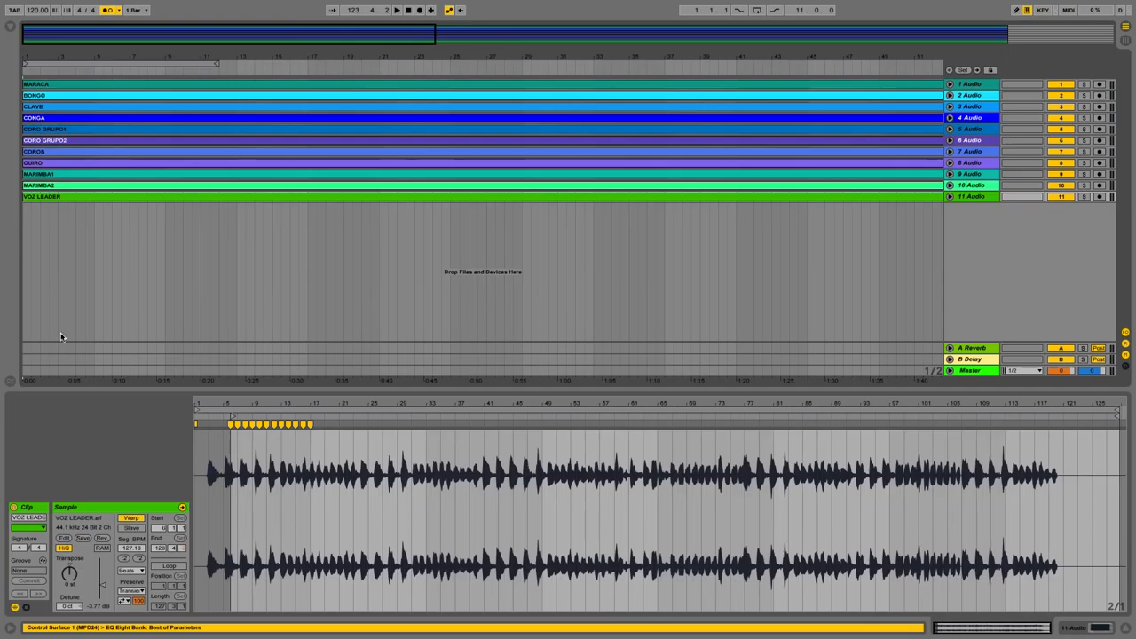
{"action": "left_click", "coordinate": [132, 572]}
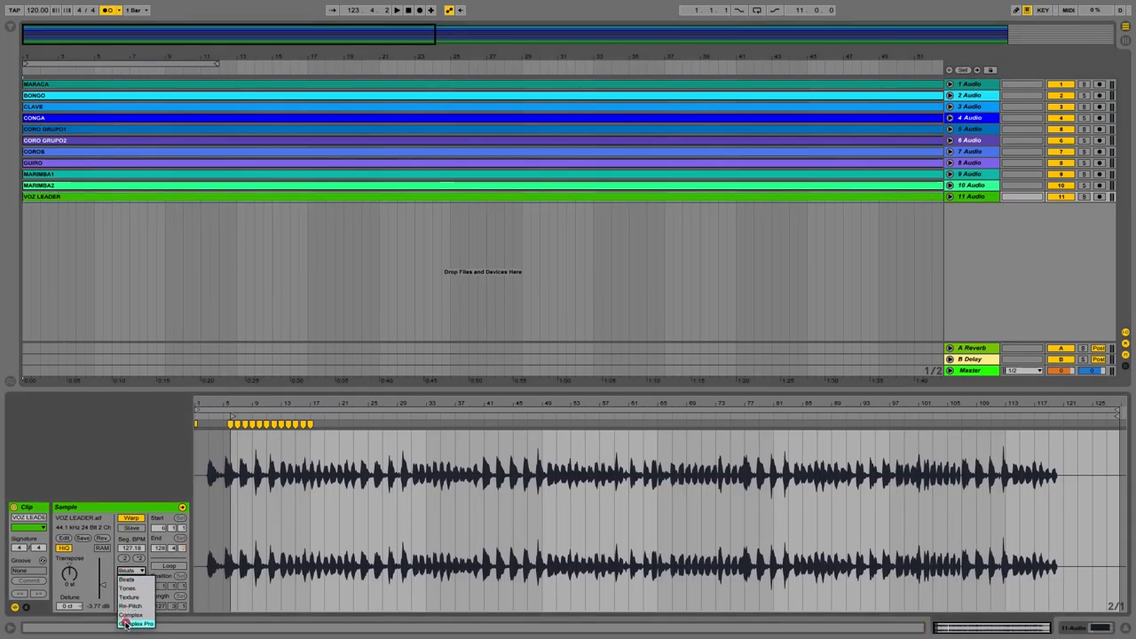
{"action": "left_click", "coordinate": [132, 628]}
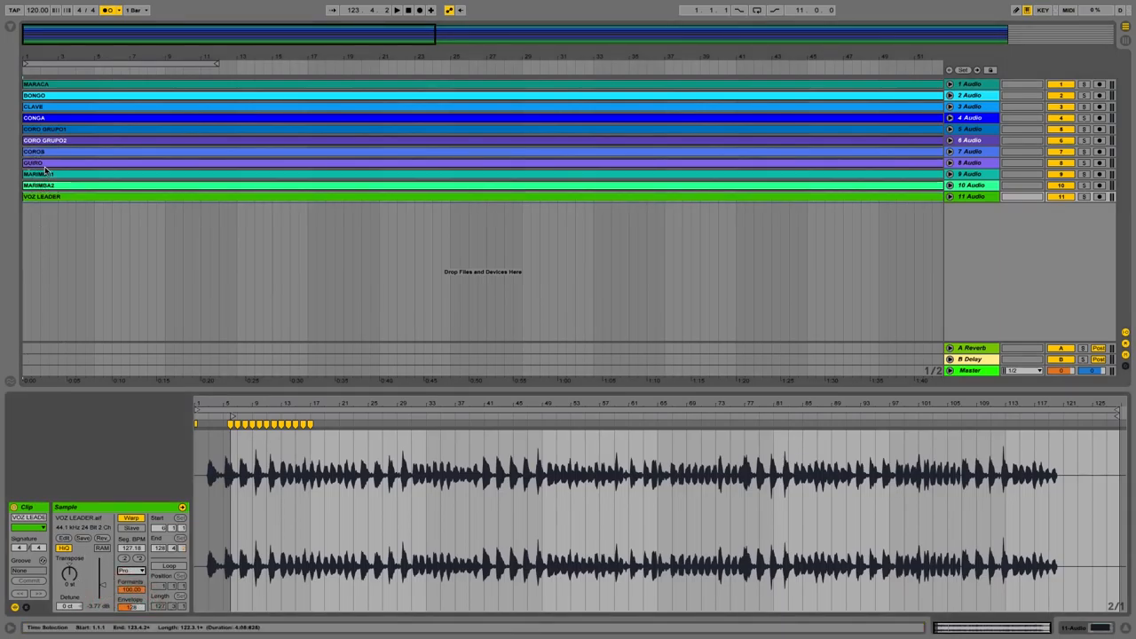
{"action": "left_click", "coordinate": [37, 84]}
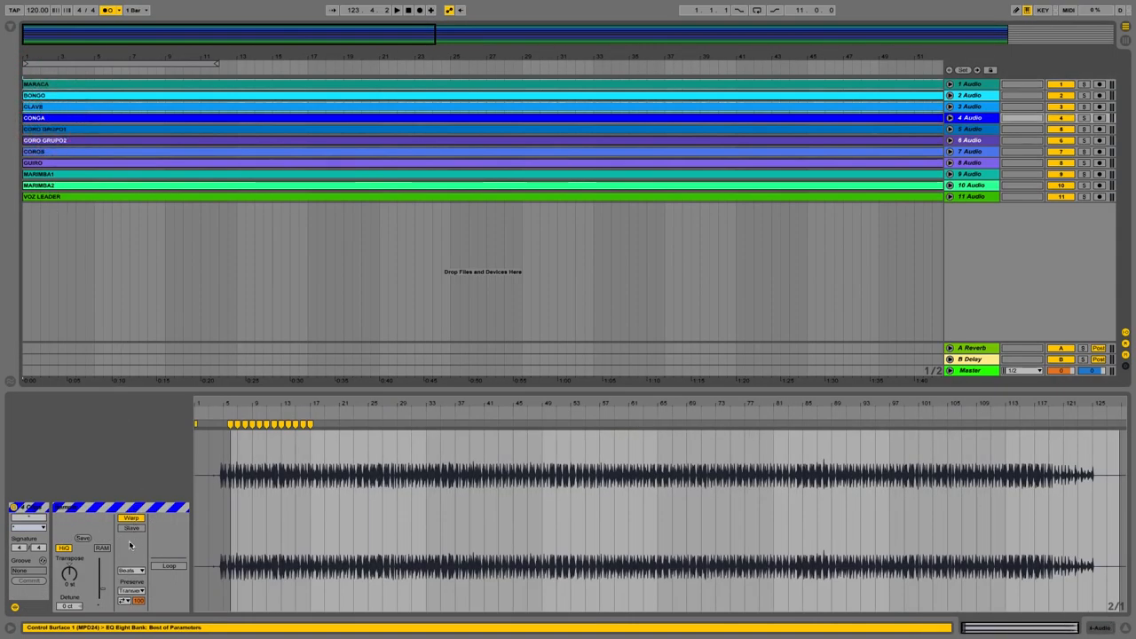
{"action": "mouse_move", "coordinate": [106, 459]}
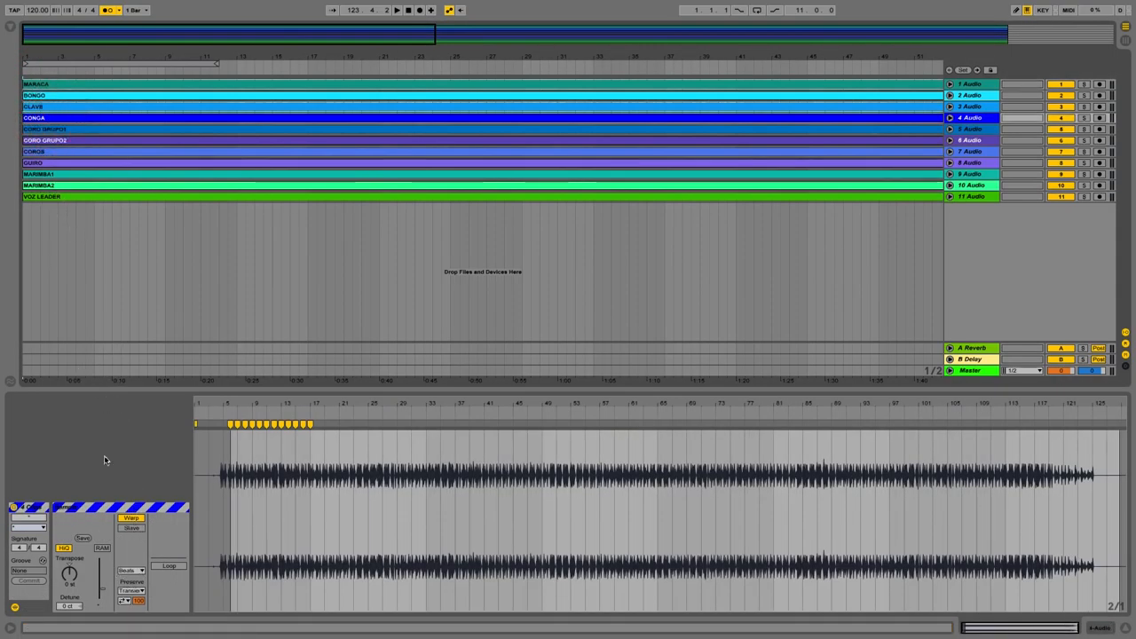
{"action": "mouse_move", "coordinate": [131, 545]}
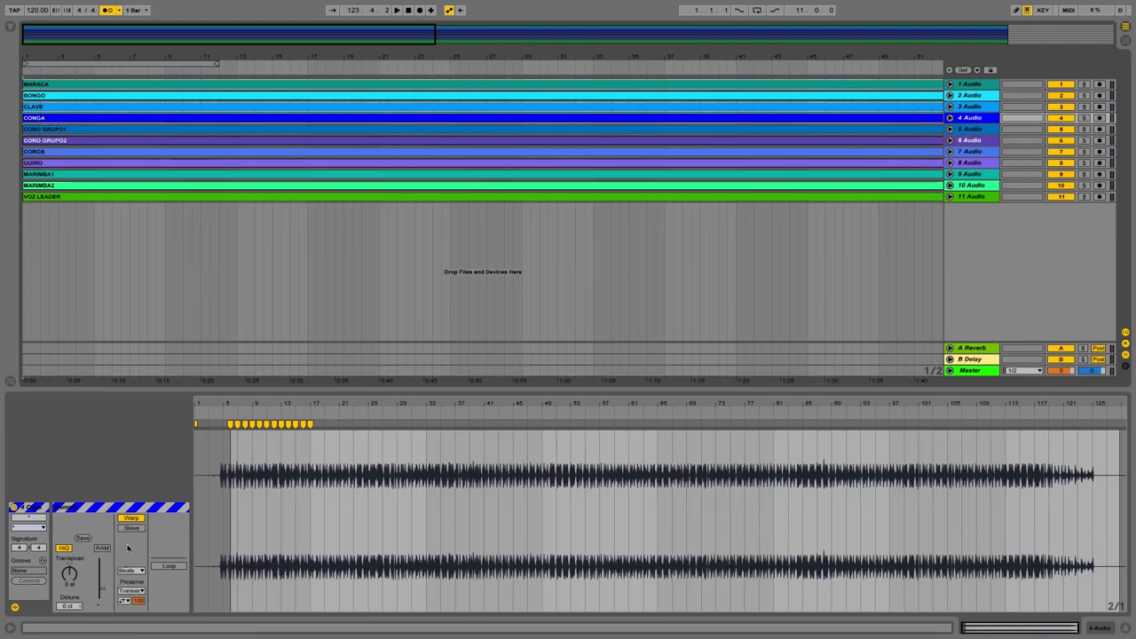